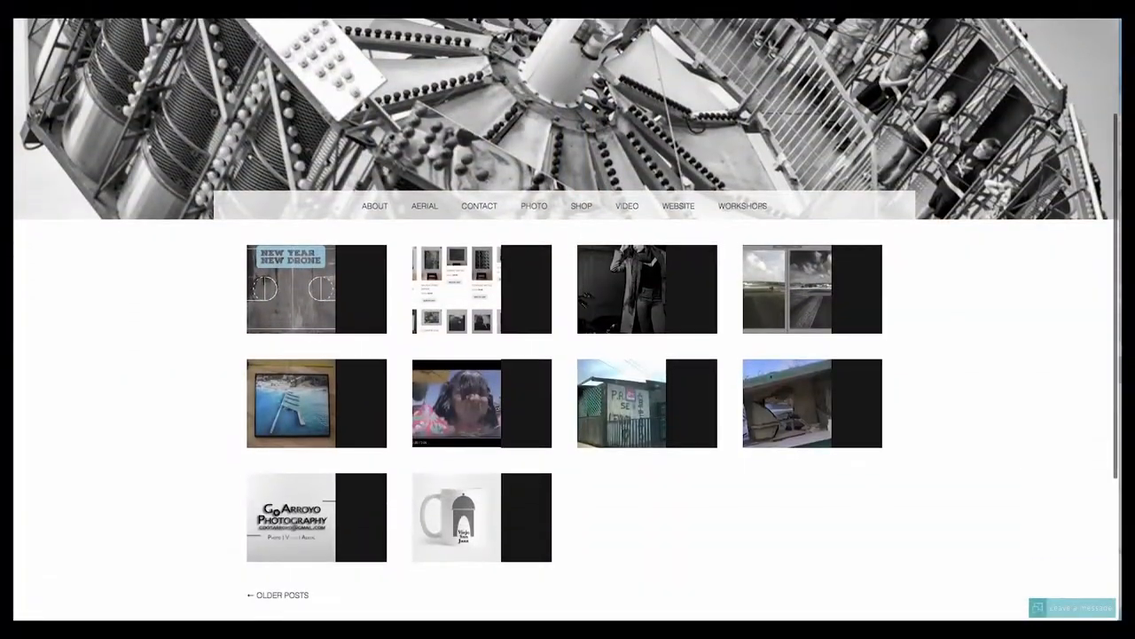
Scroll down the home page blog grid toward the shop's Lightroom products and signed prints.
scroll("down", 3)
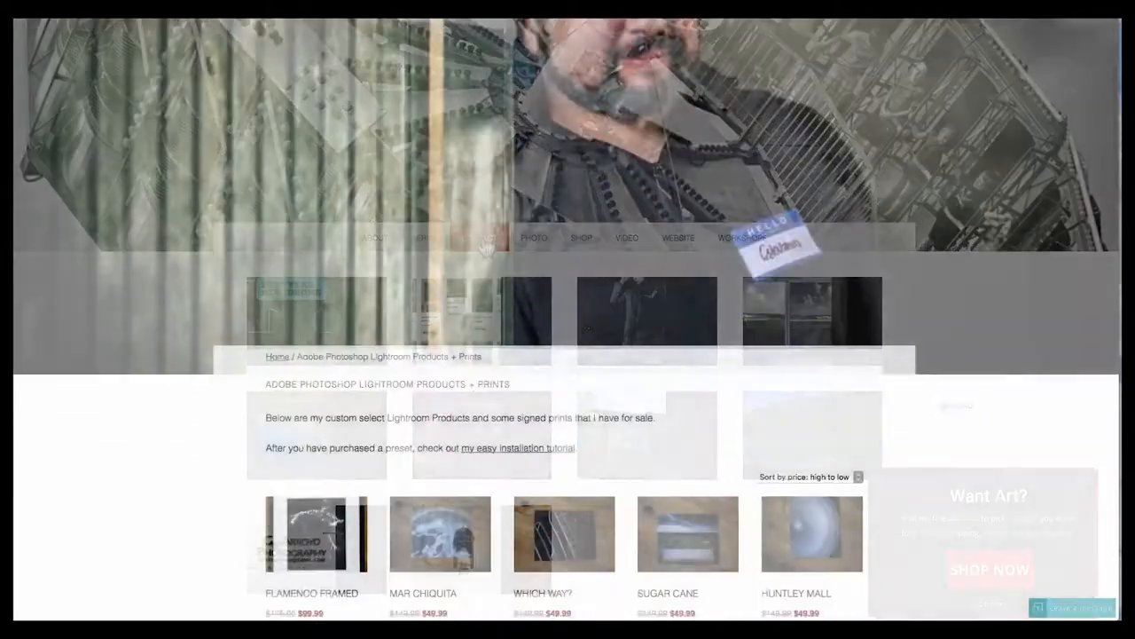
scroll("down", 3)
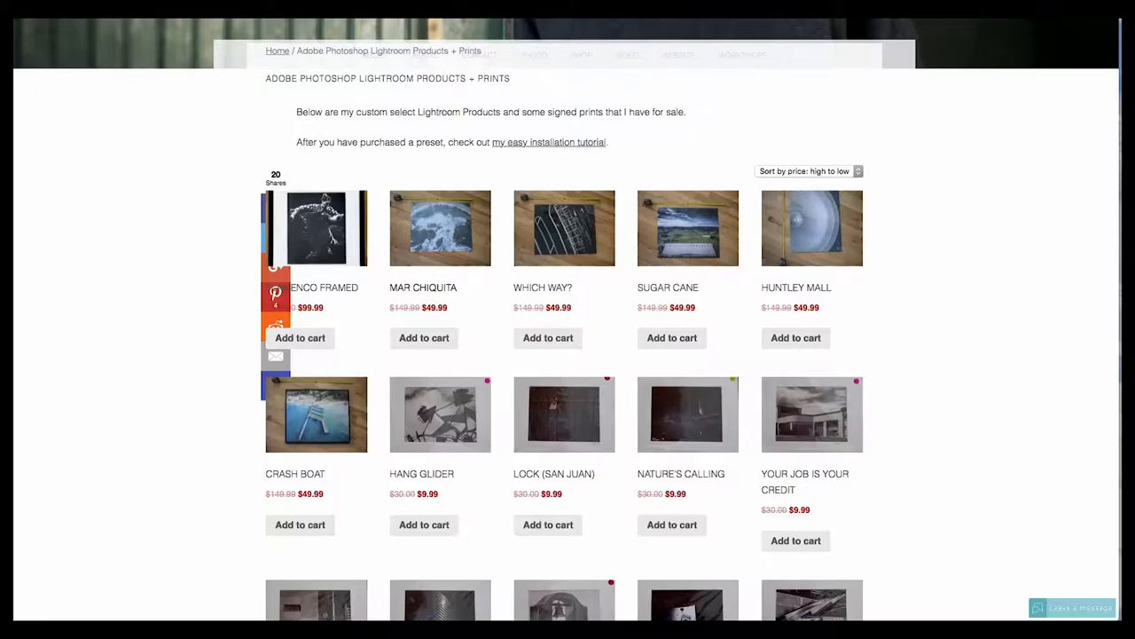
View the Mar Chiquita print's product page and scroll through the drone blog post to its reply form.
left_click(440, 227)
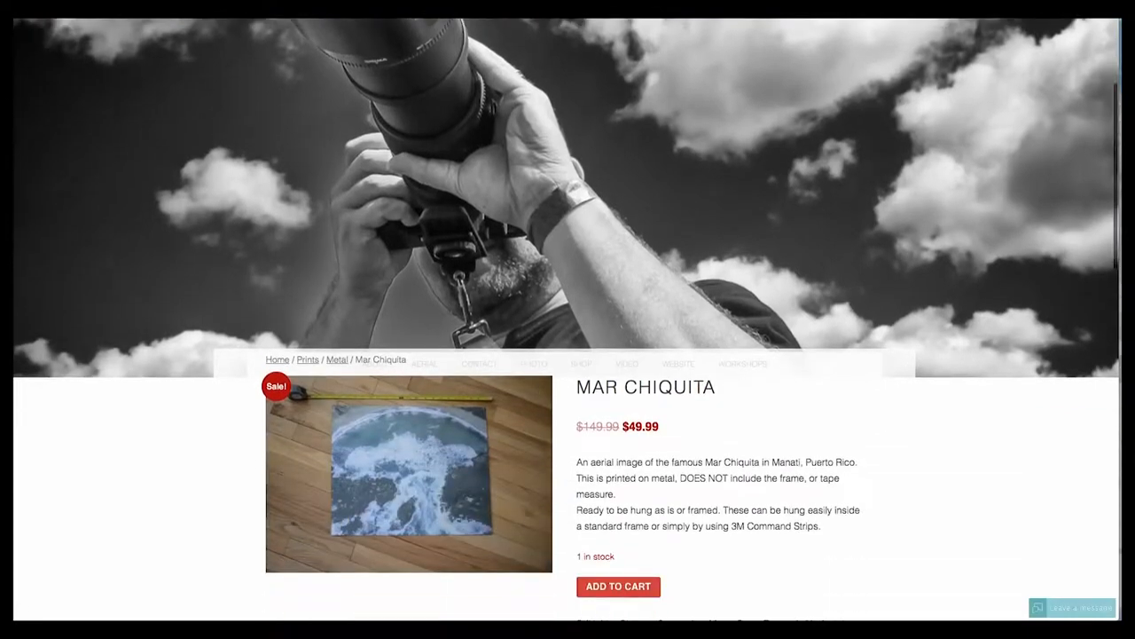
scroll("down", 3)
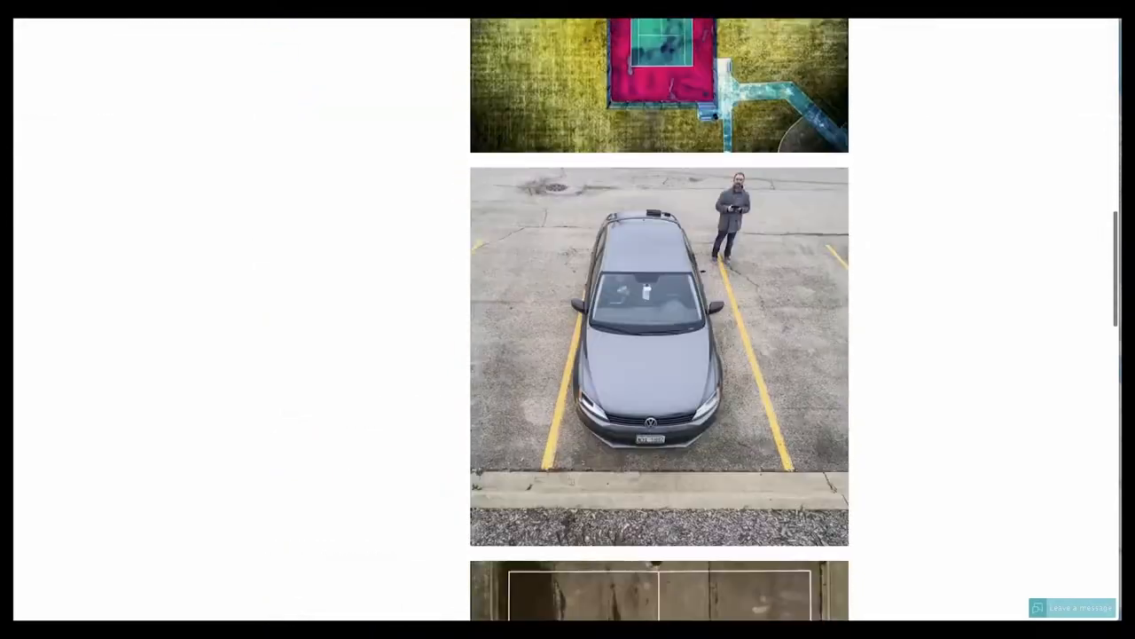
scroll("down", 3)
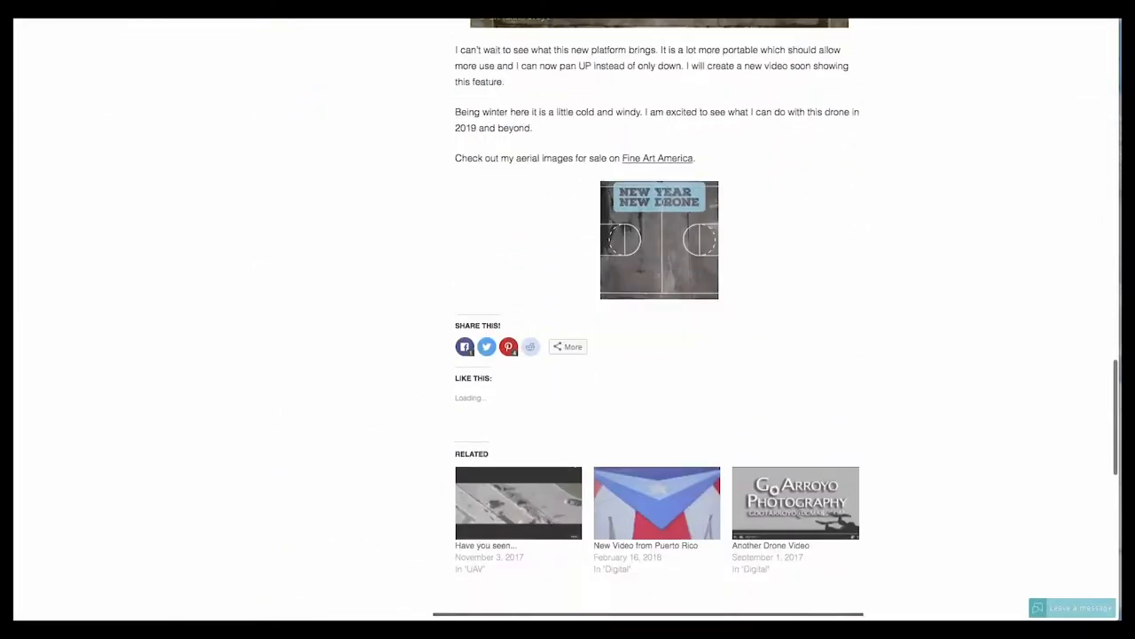
scroll("down", 3)
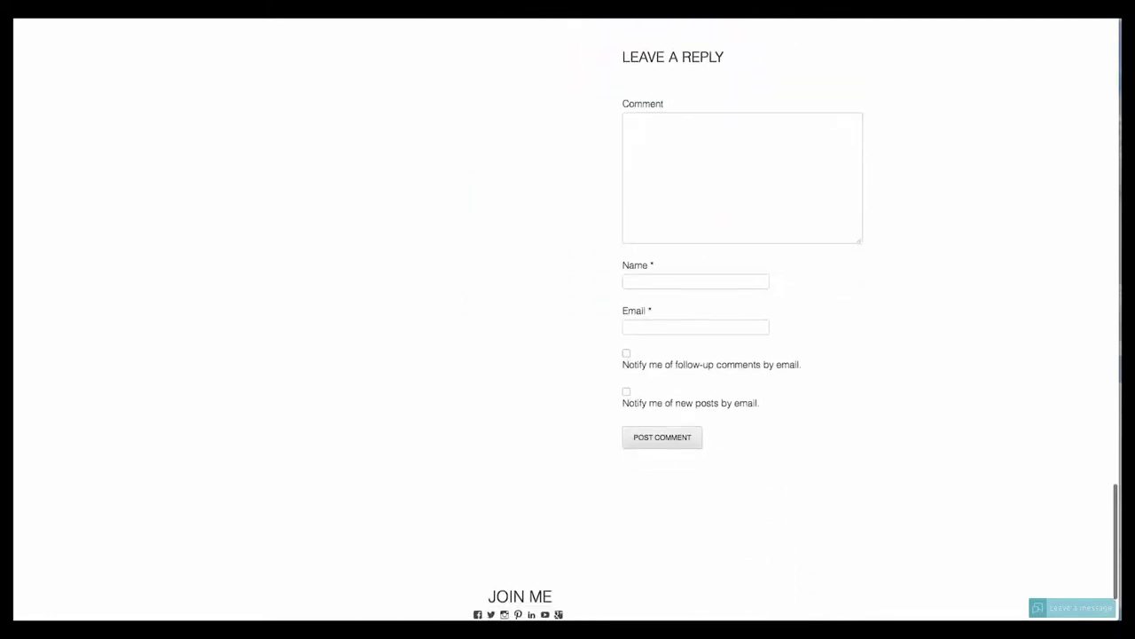
scroll("down", 3)
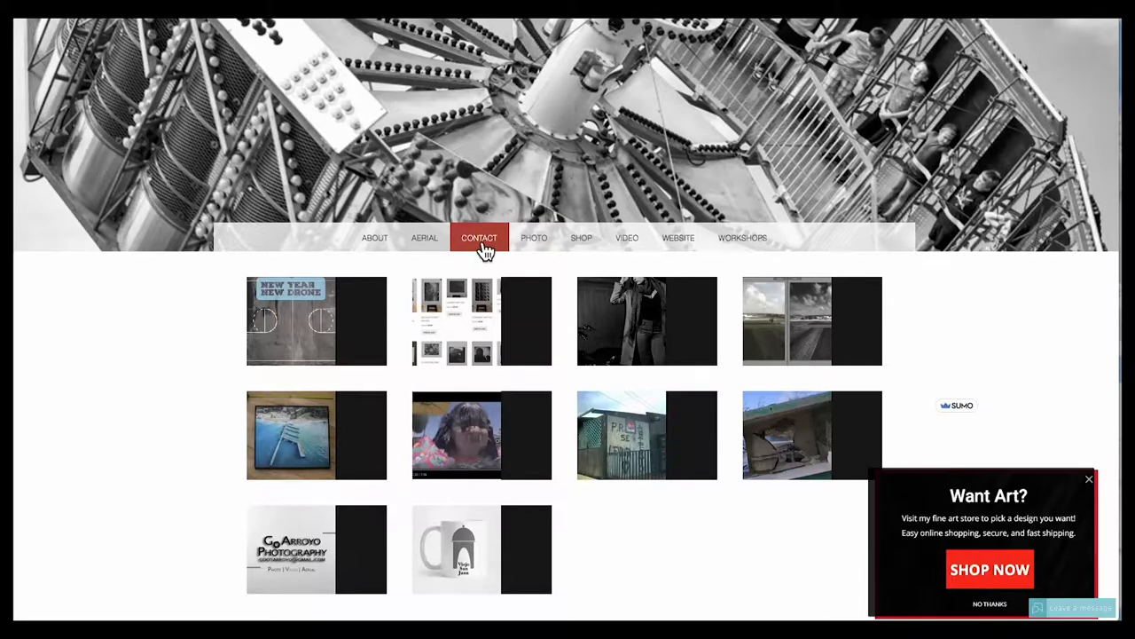
Visit the Contact page, then choose Shop > Adobe Photoshop Lightroom Products + Prints.
left_click(479, 237)
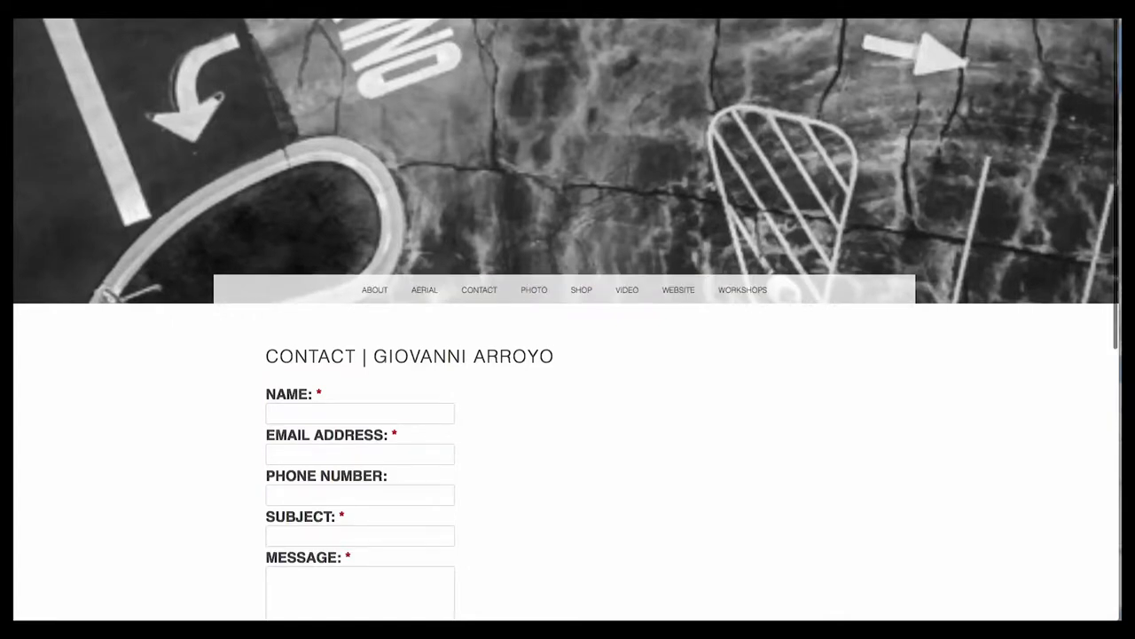
left_click(582, 290)
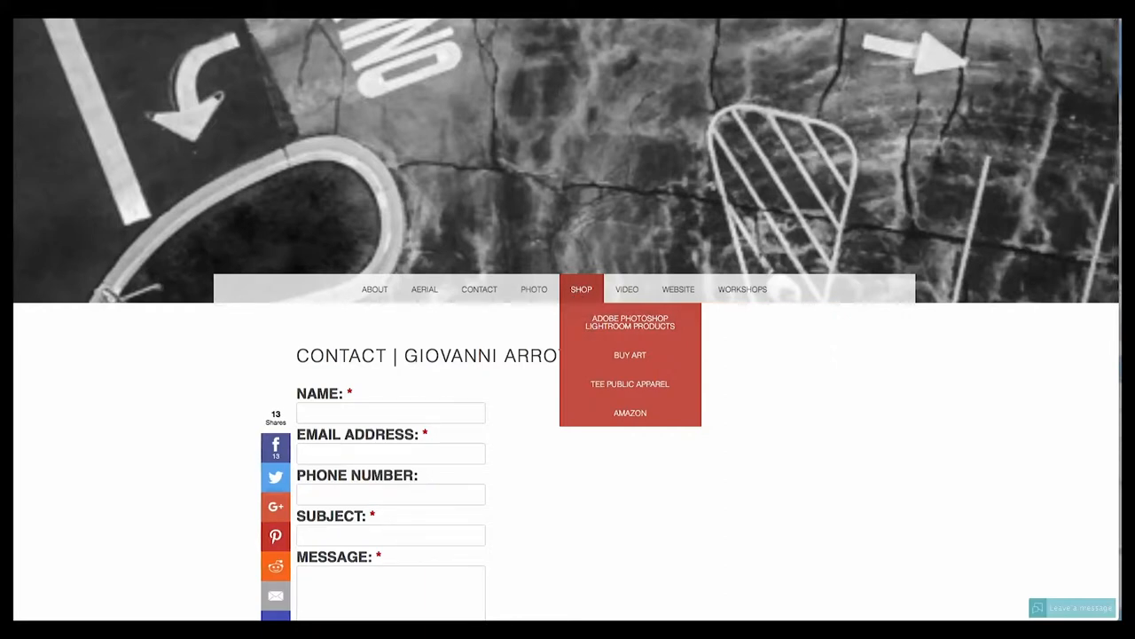
left_click(629, 321)
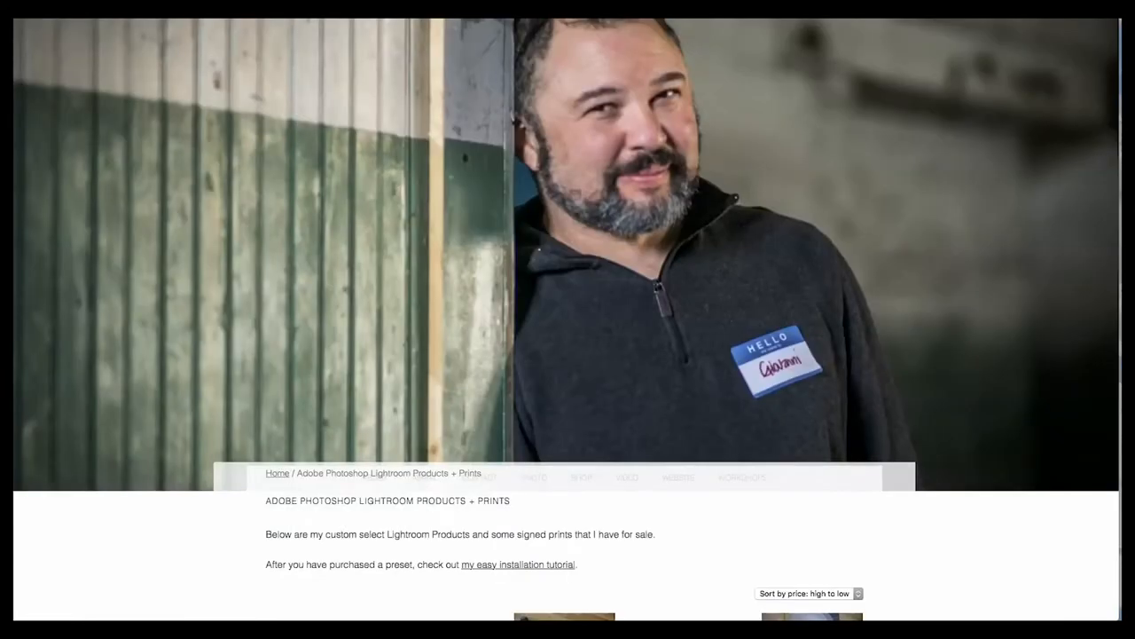